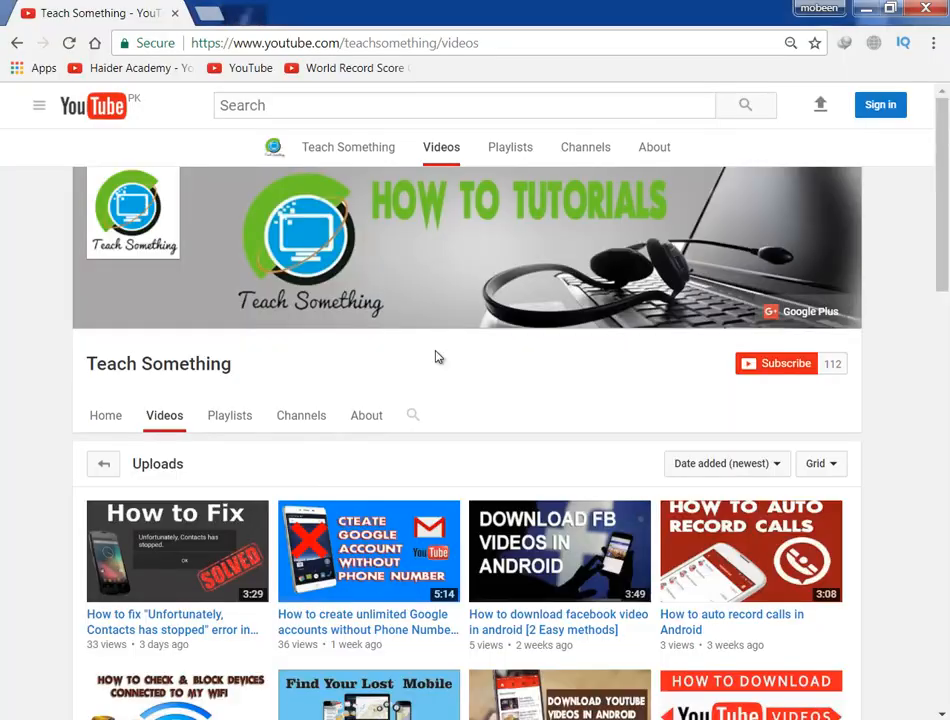
mouse_move(158, 363)
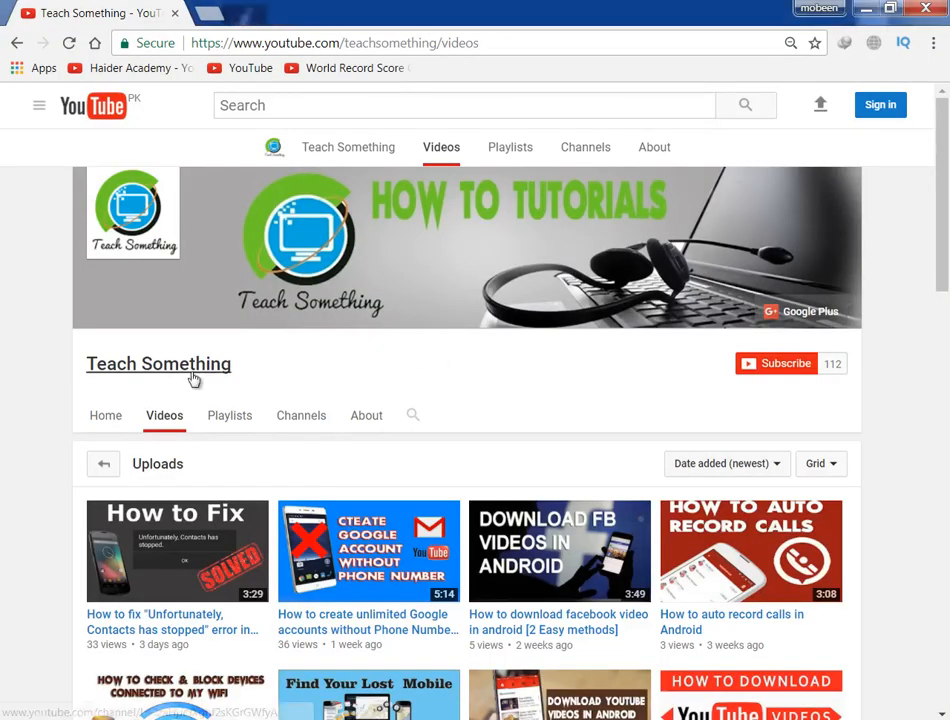
mouse_move(500, 373)
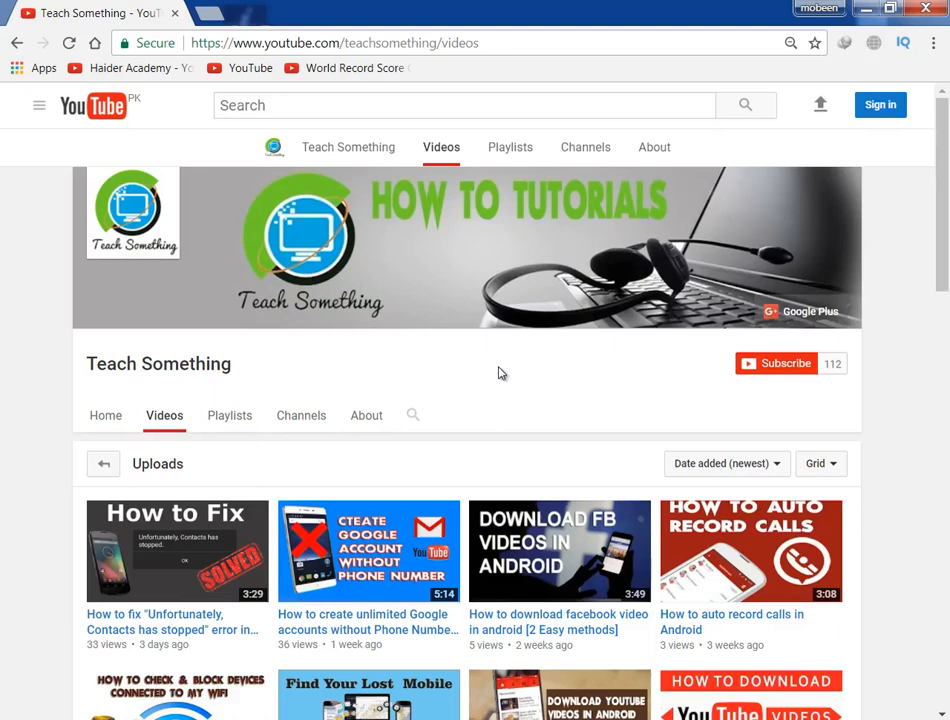
mouse_move(576, 449)
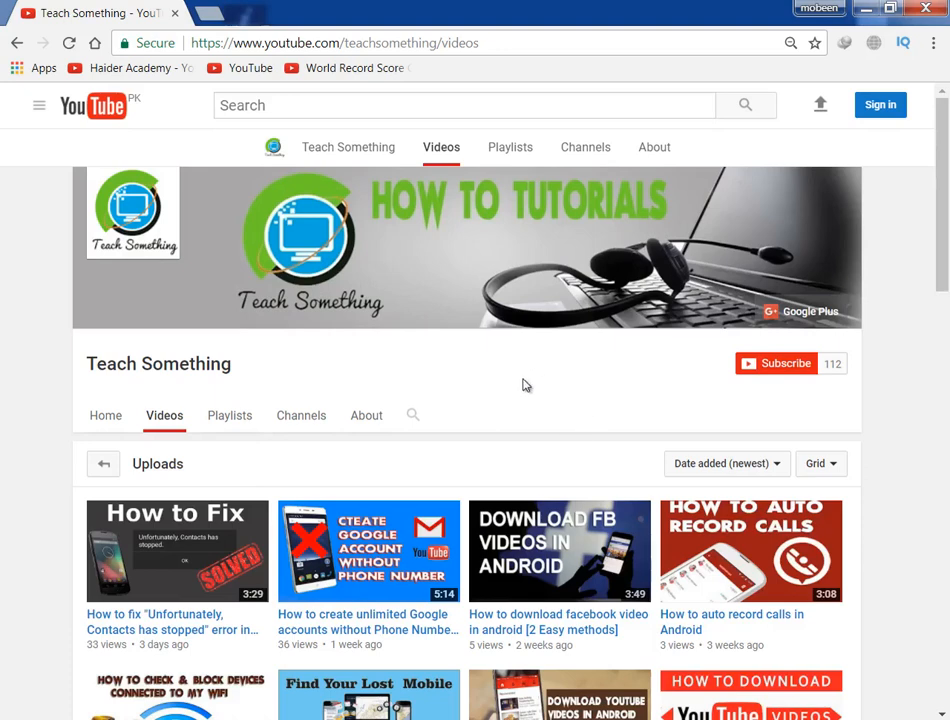
mouse_move(510, 386)
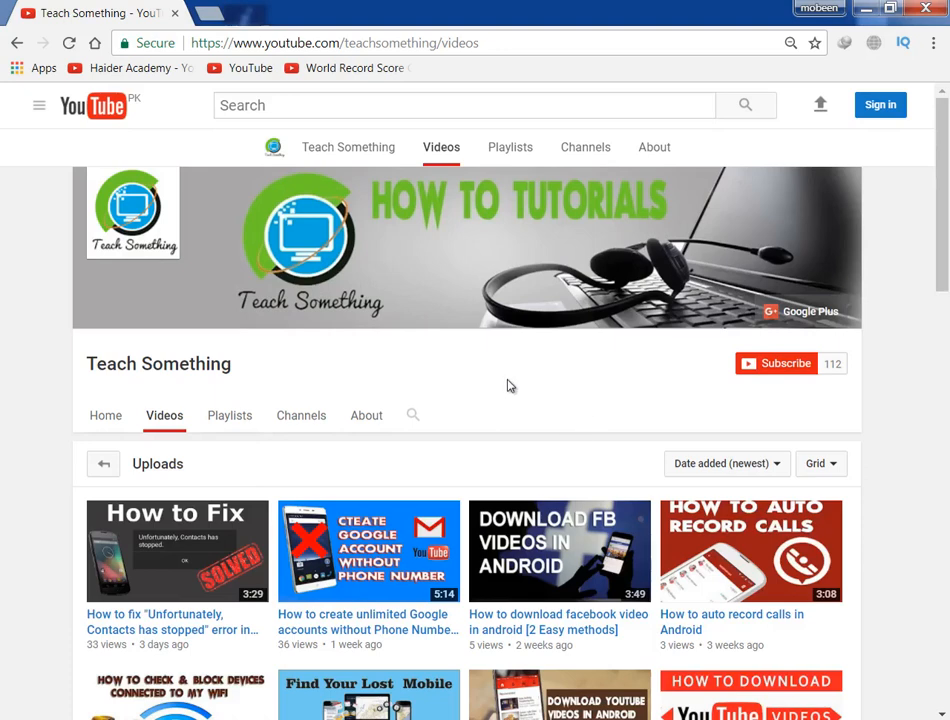
mouse_move(548, 371)
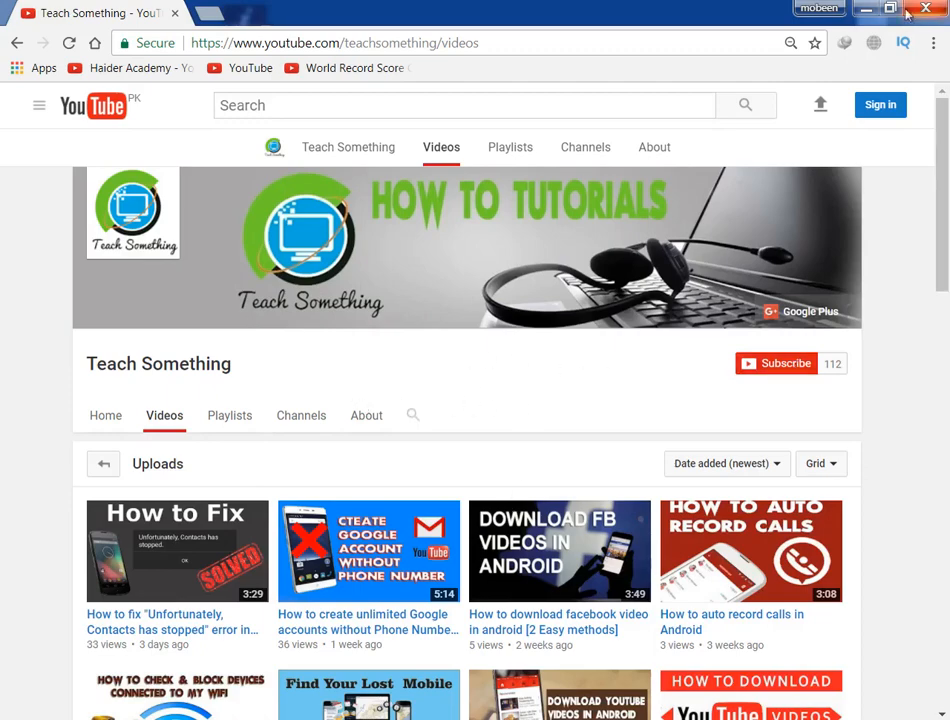
Step: Try deleting 'beti hoi' on drive F:, dismiss the Item Not Found error, and launch Command Prompt
click(925, 9)
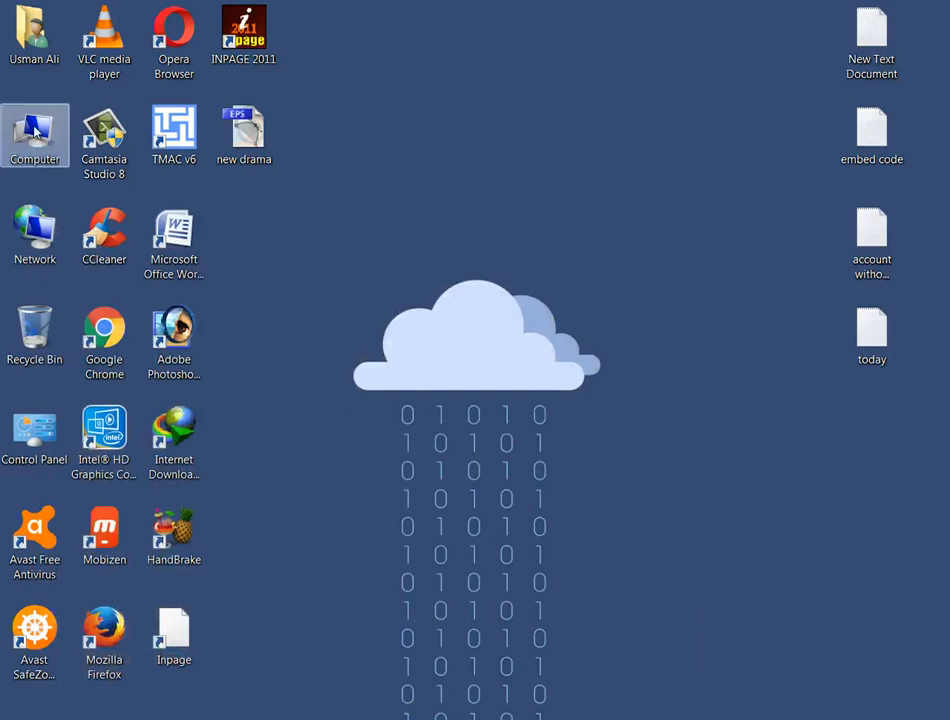
double_click(35, 135)
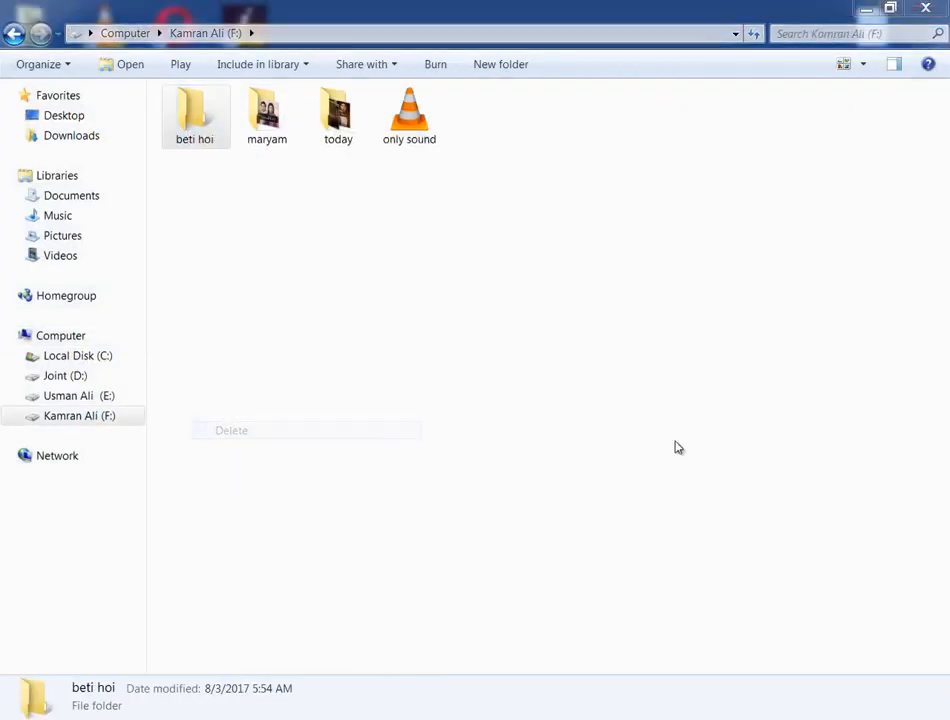
click(231, 430)
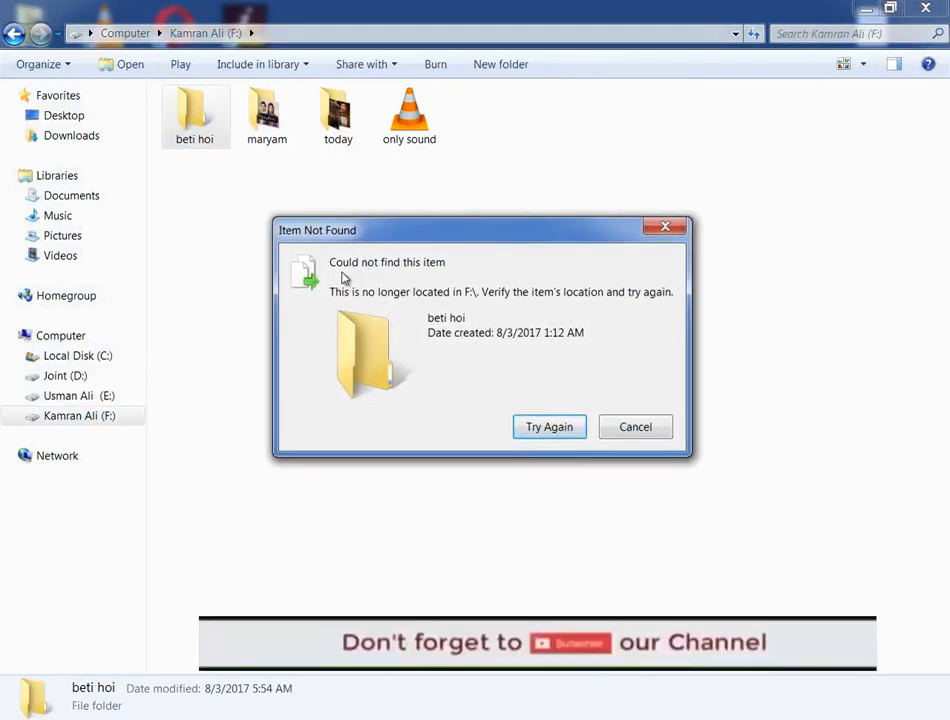
mouse_move(387, 388)
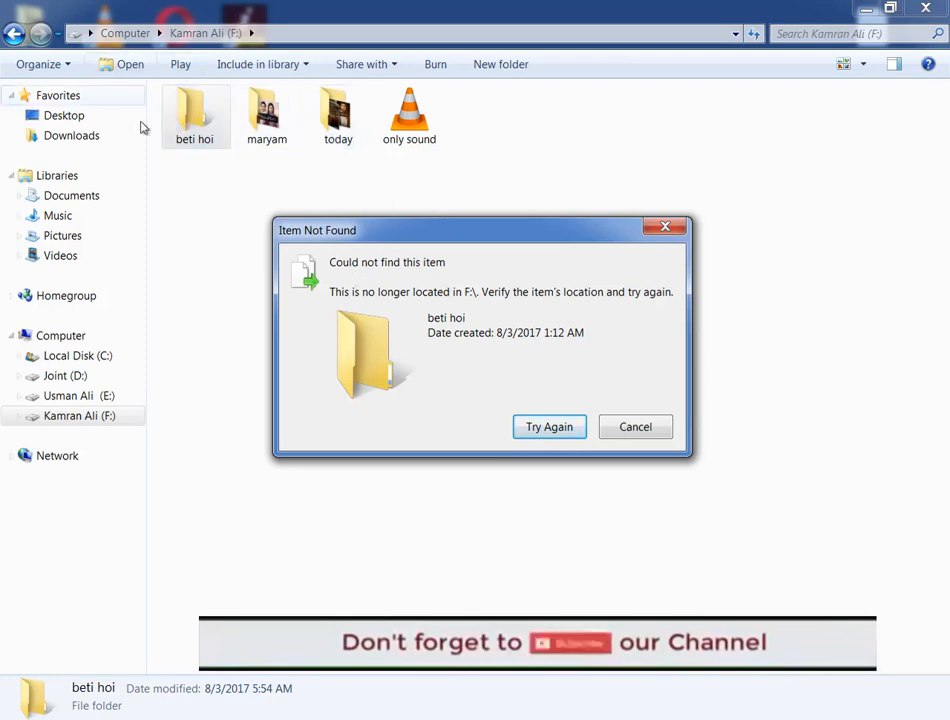
click(635, 426)
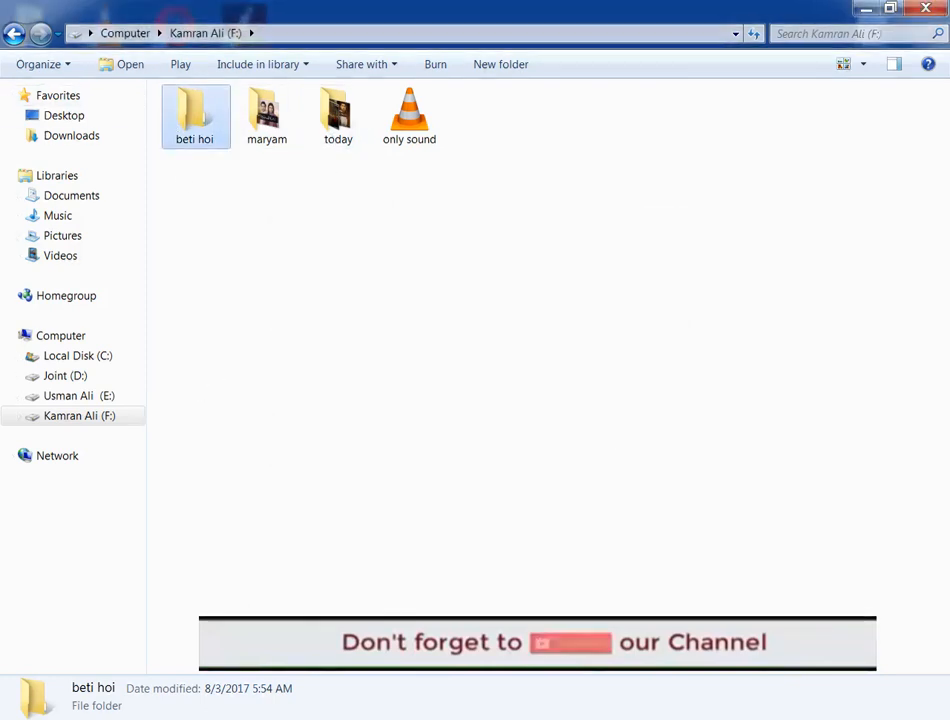
click(15, 710)
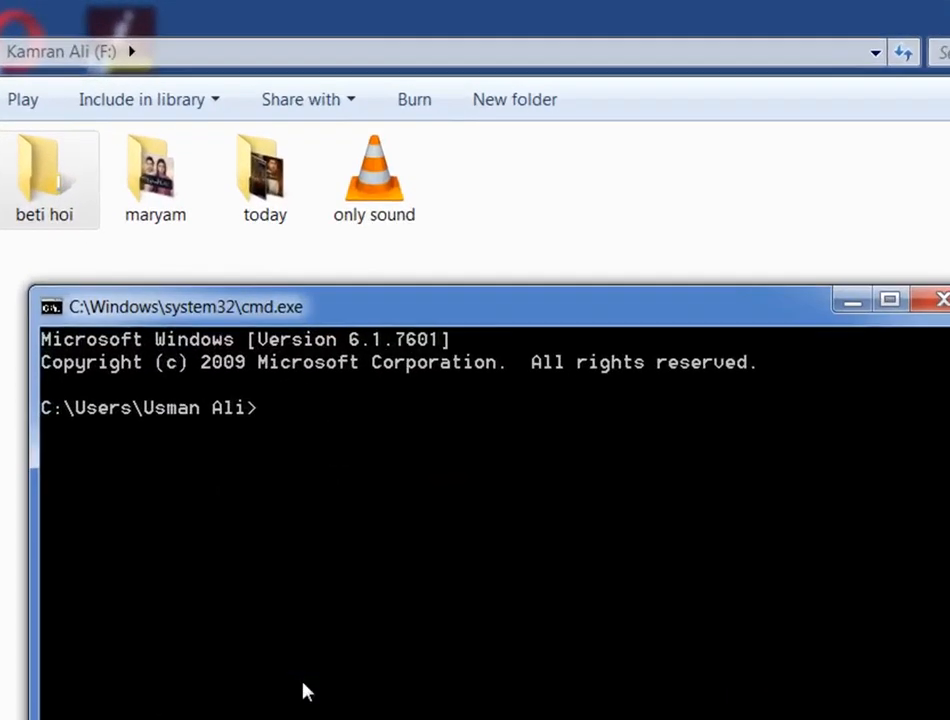
Step: Switch the prompt to the root of drive F: with cd /d F:\
text(cd /d)
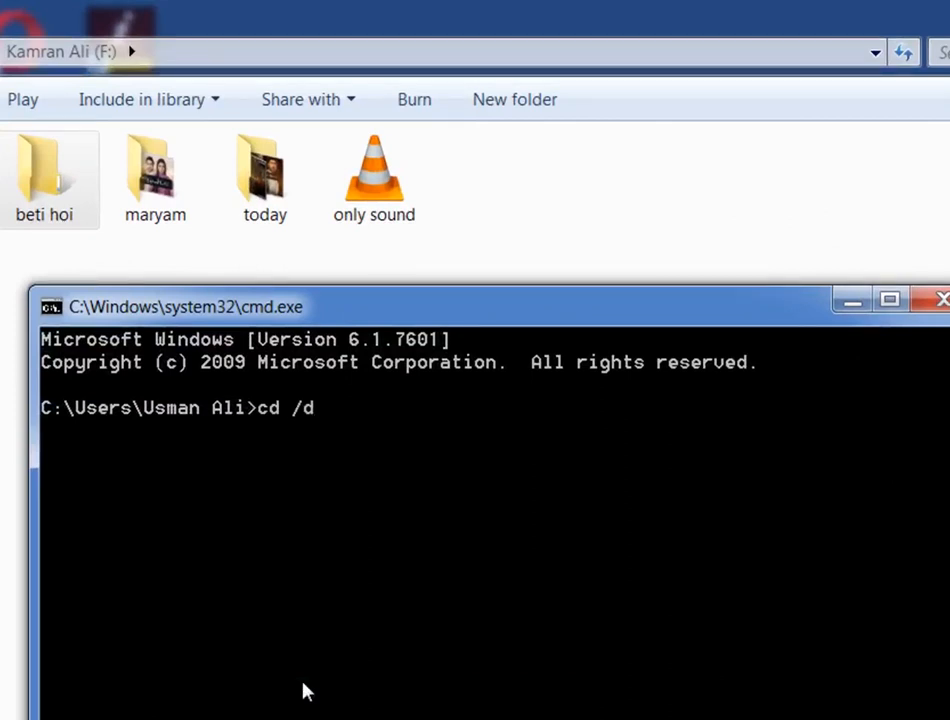
mouse_move(335, 427)
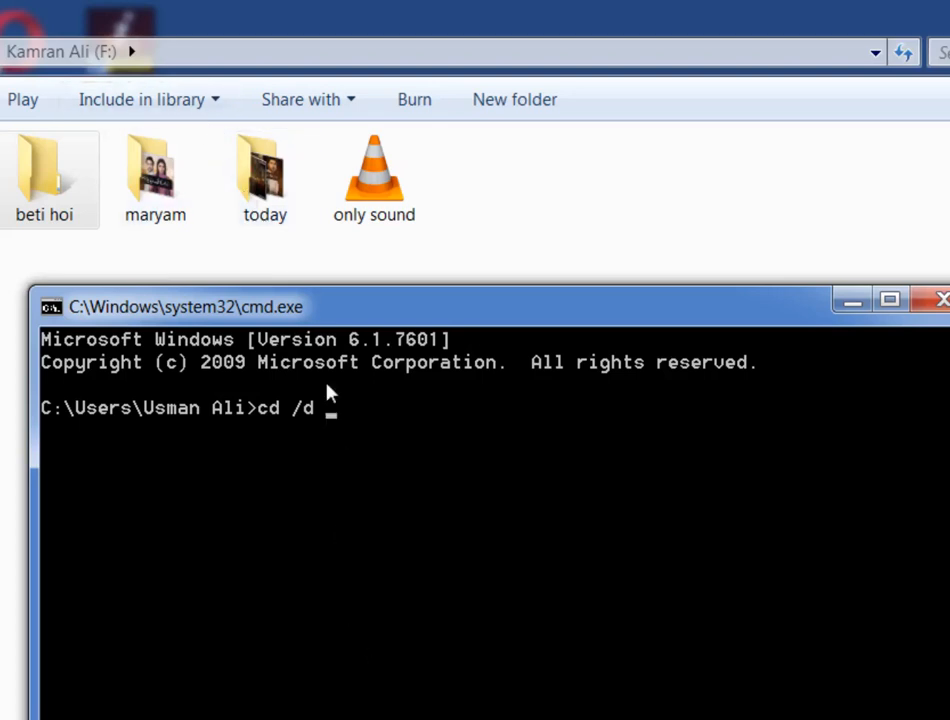
click(60, 51)
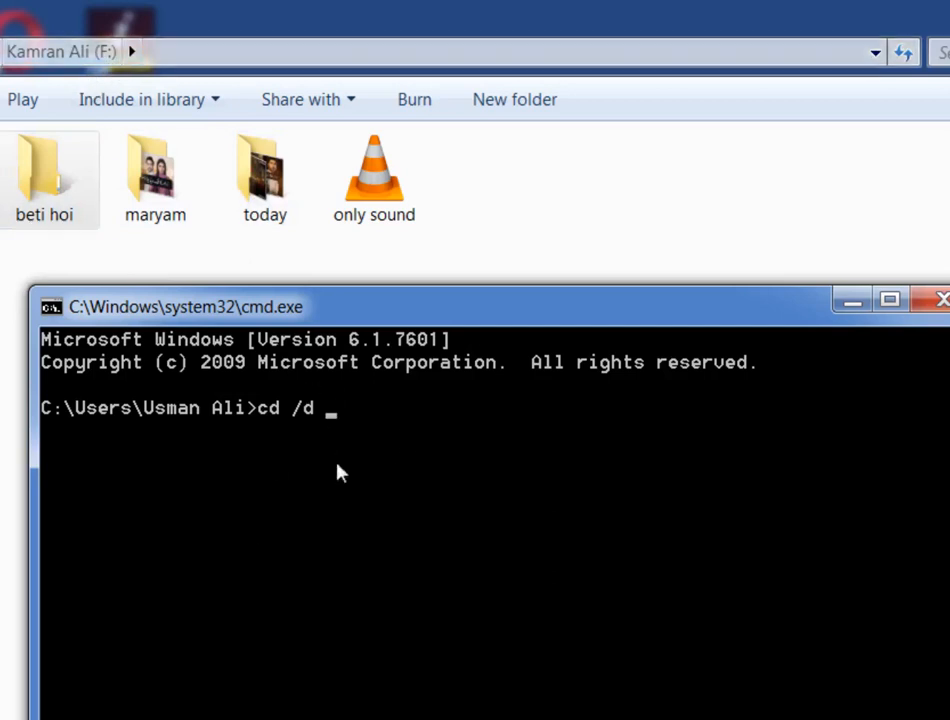
mouse_move(365, 692)
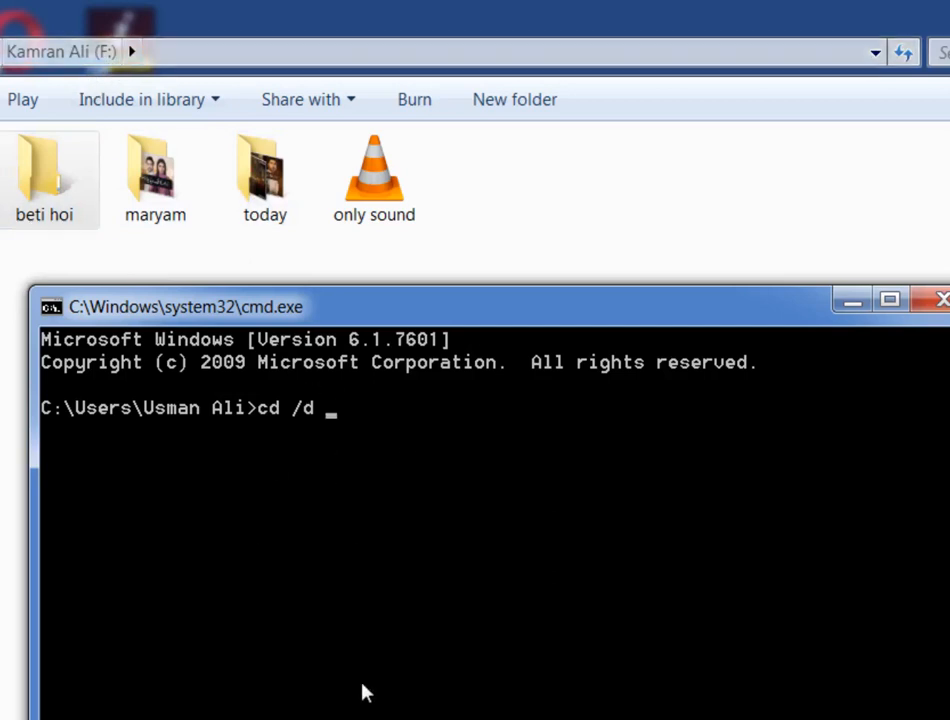
text(F:)
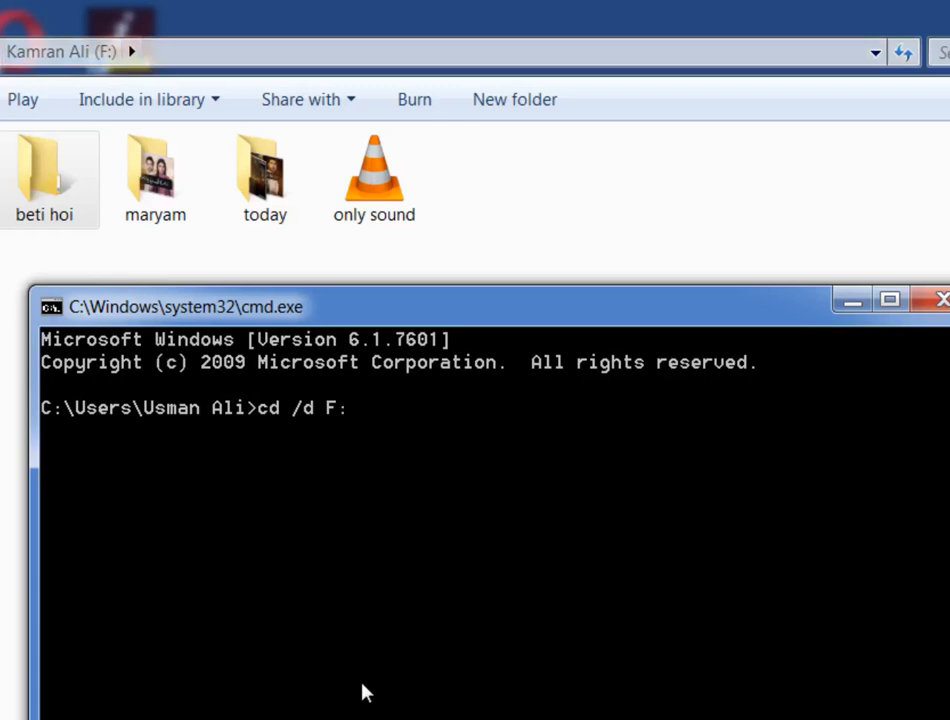
text(\)
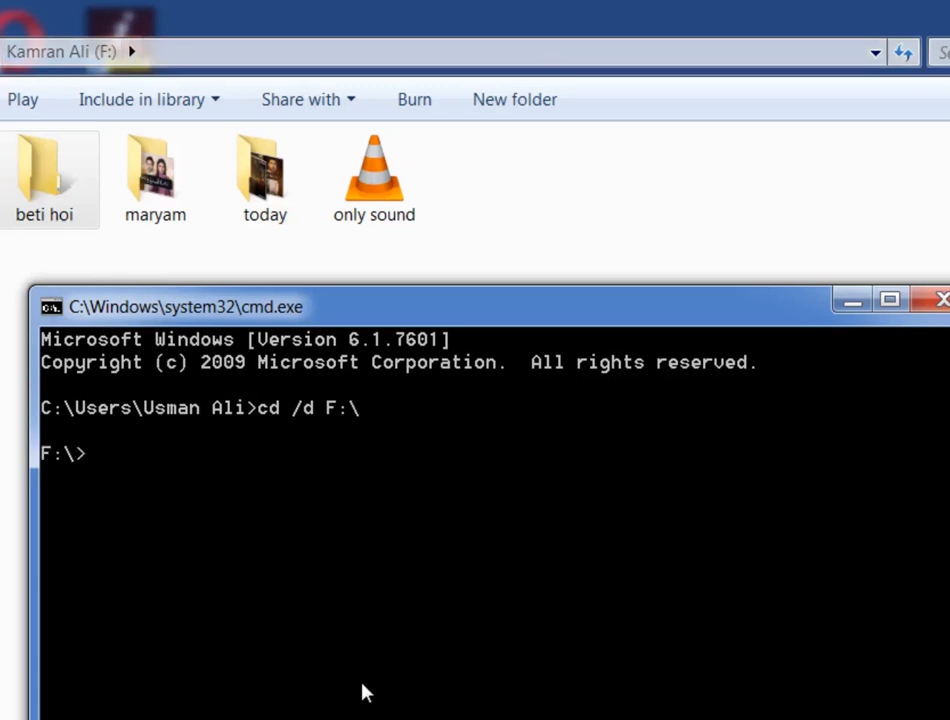
Step: Run dir /x to show 'beti hoi' under its short name BETIHO~2
text(di)
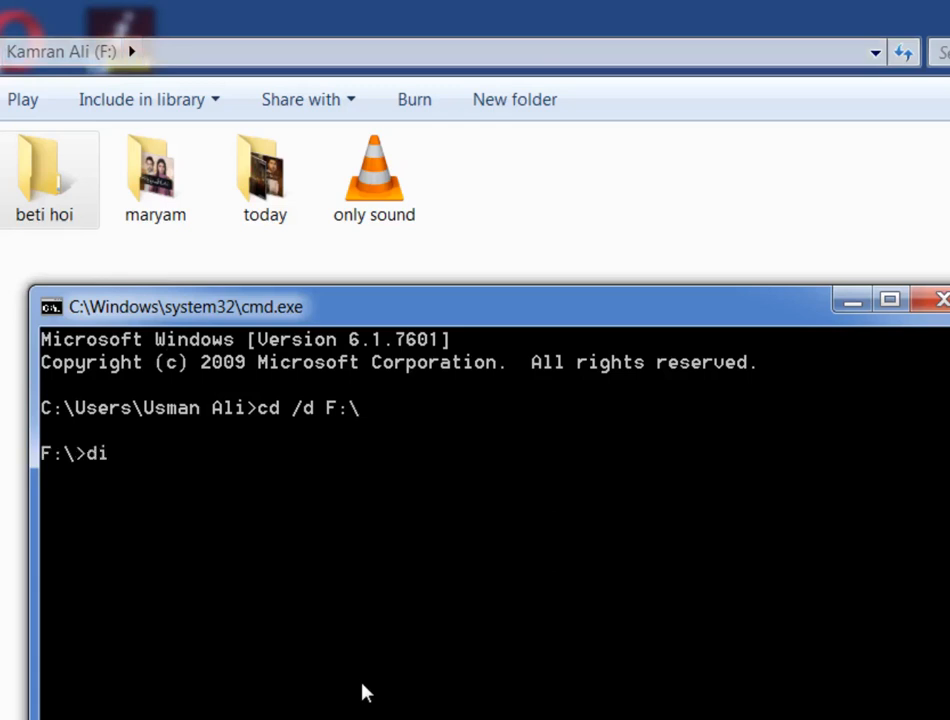
text(r)
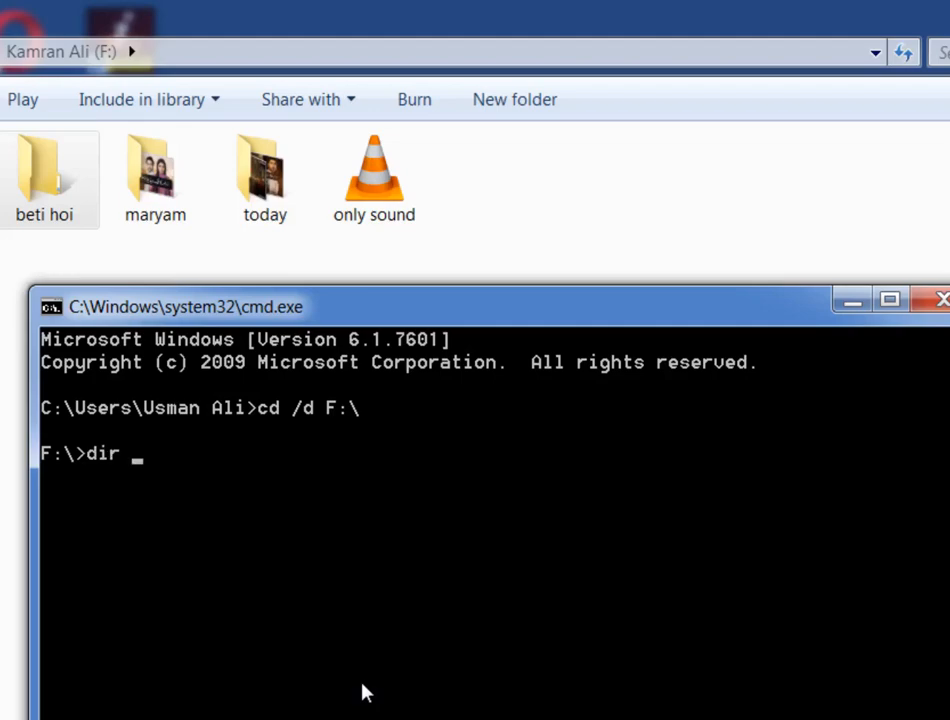
text(/x)
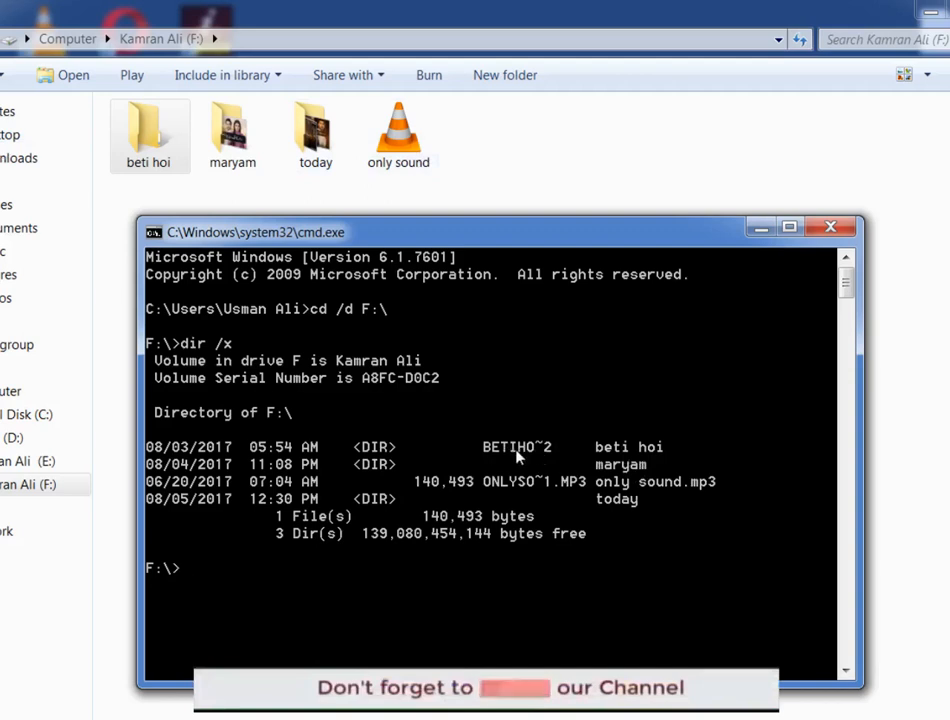
mouse_move(207, 583)
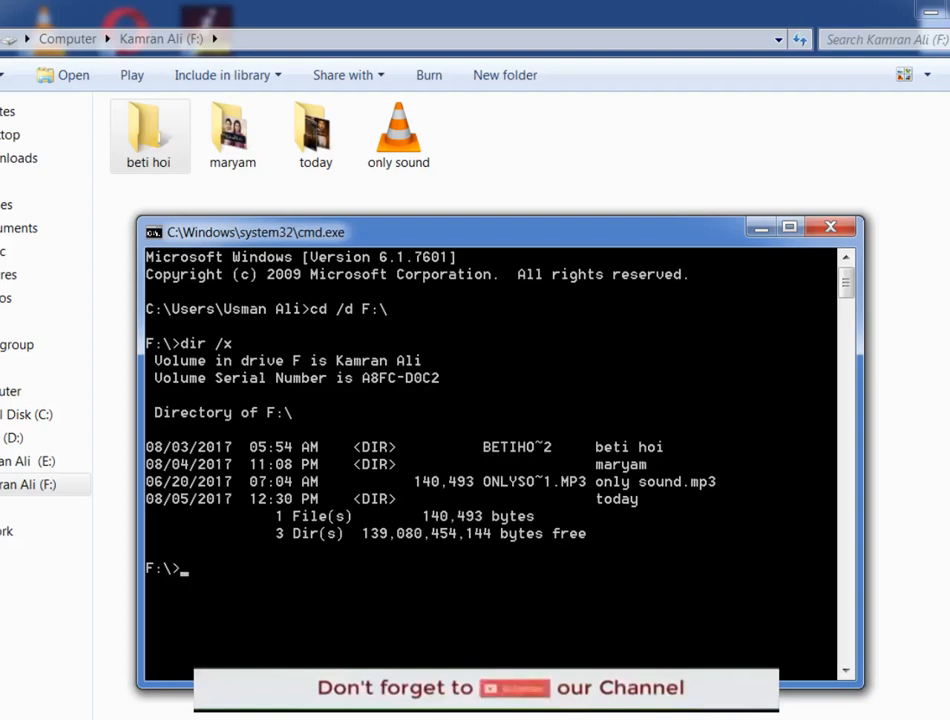
Step: Enter rmdir /q /s BETIHO~2 at the F:\> prompt without running it yet
text(rm)
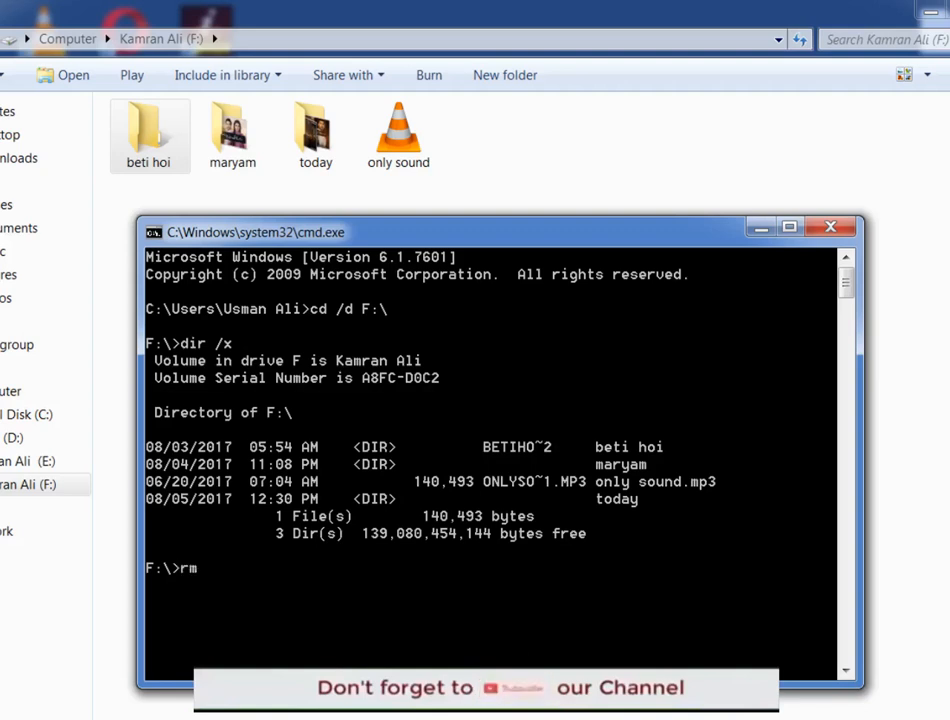
text(dir)
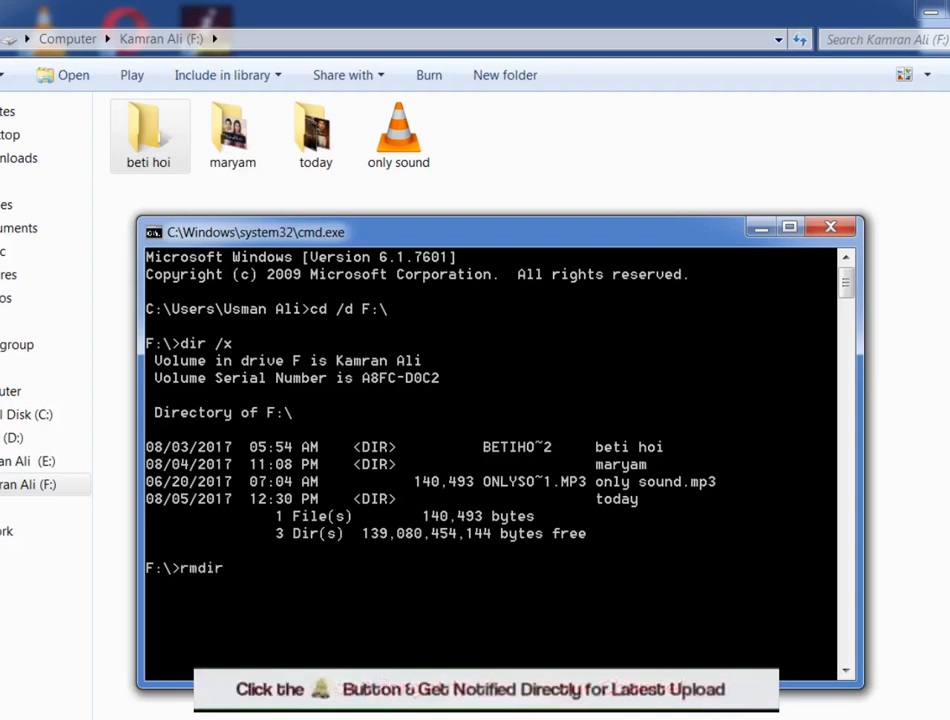
text(/q)
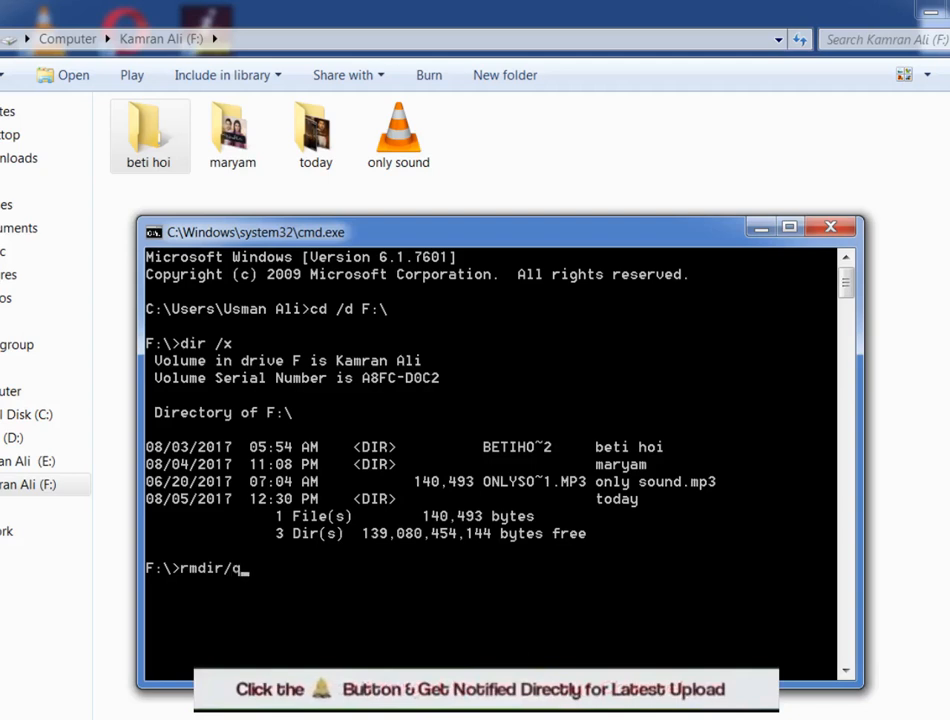
text(/)
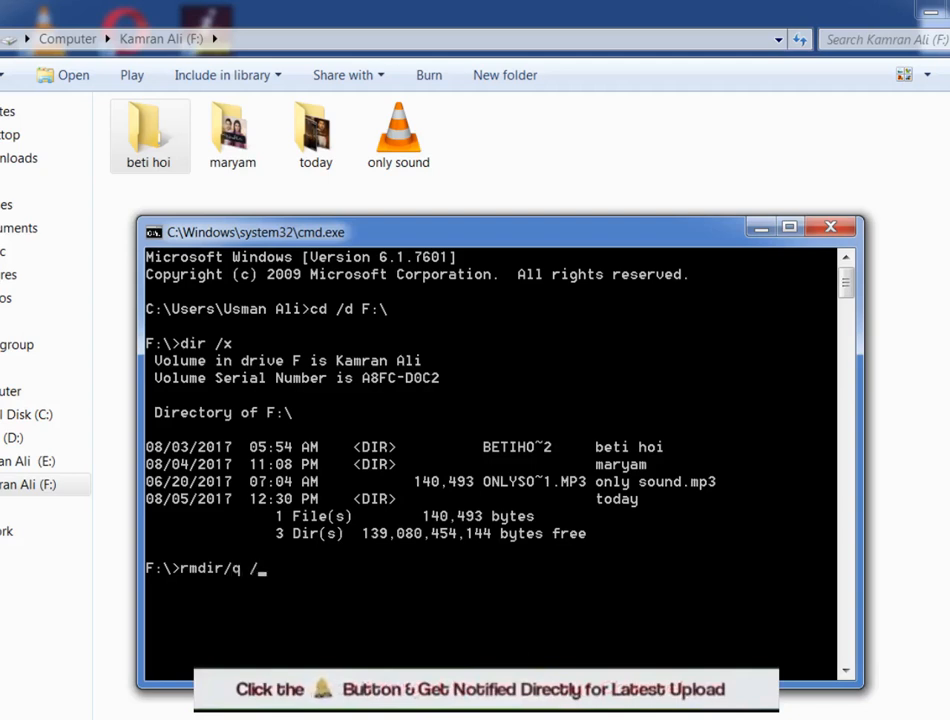
text(s)
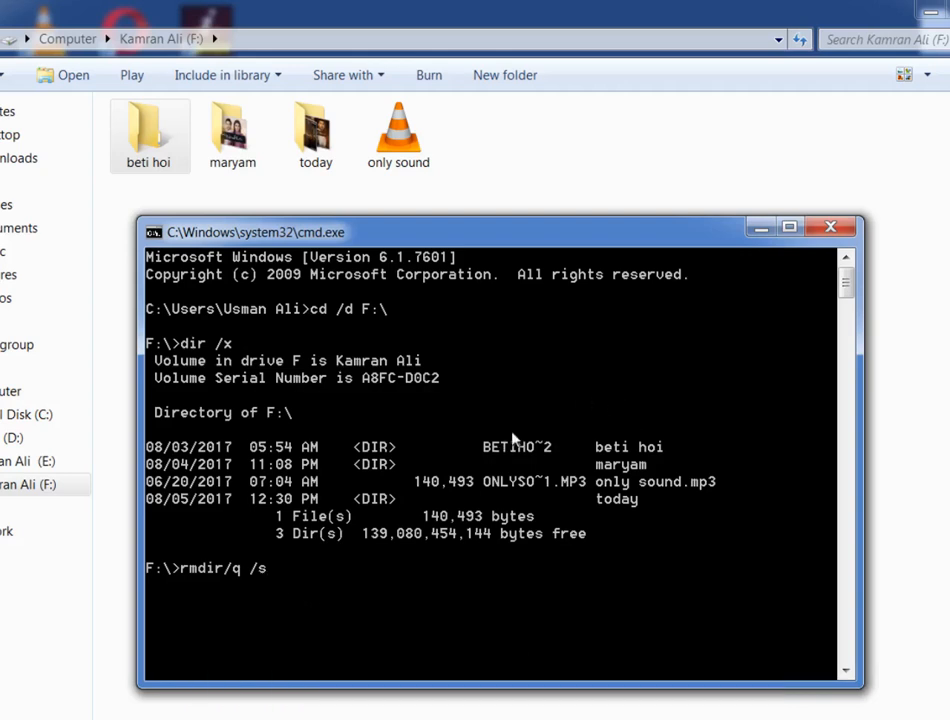
mouse_move(625, 457)
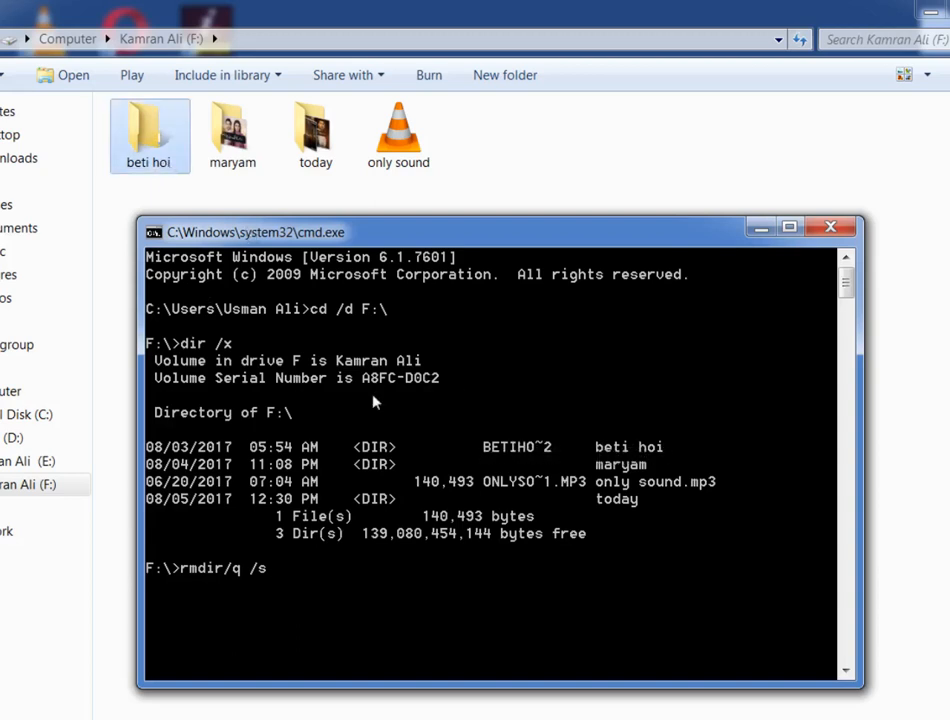
mouse_move(285, 581)
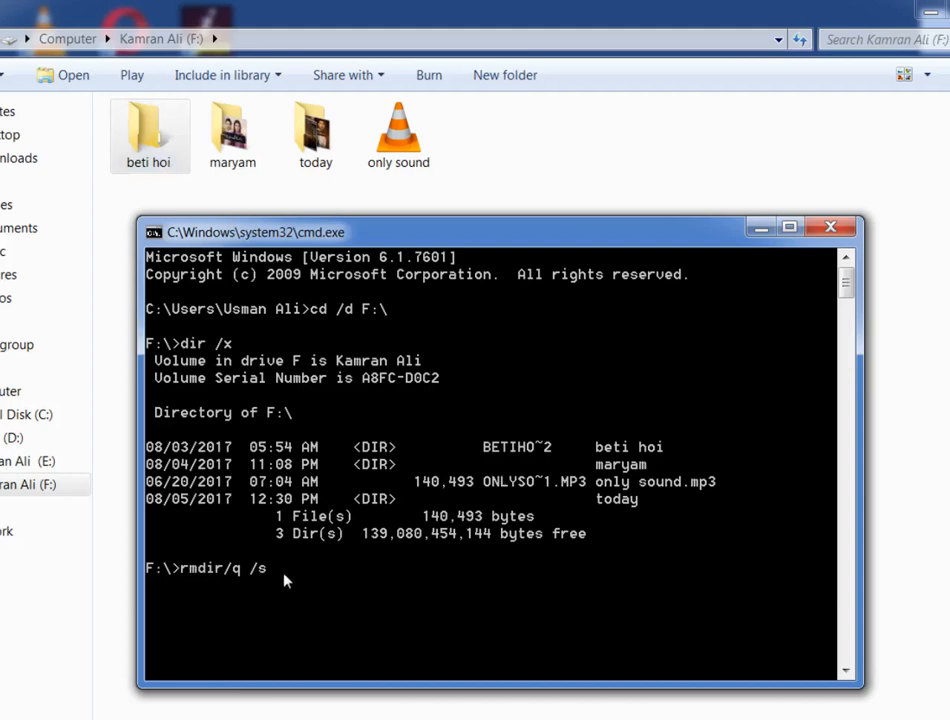
mouse_move(279, 660)
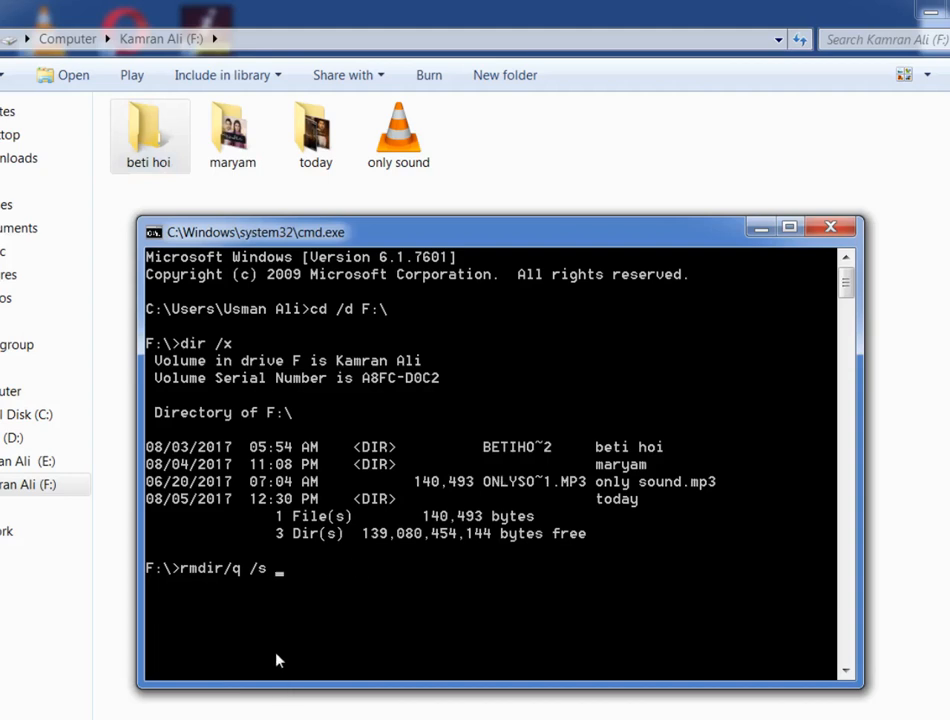
text(B)
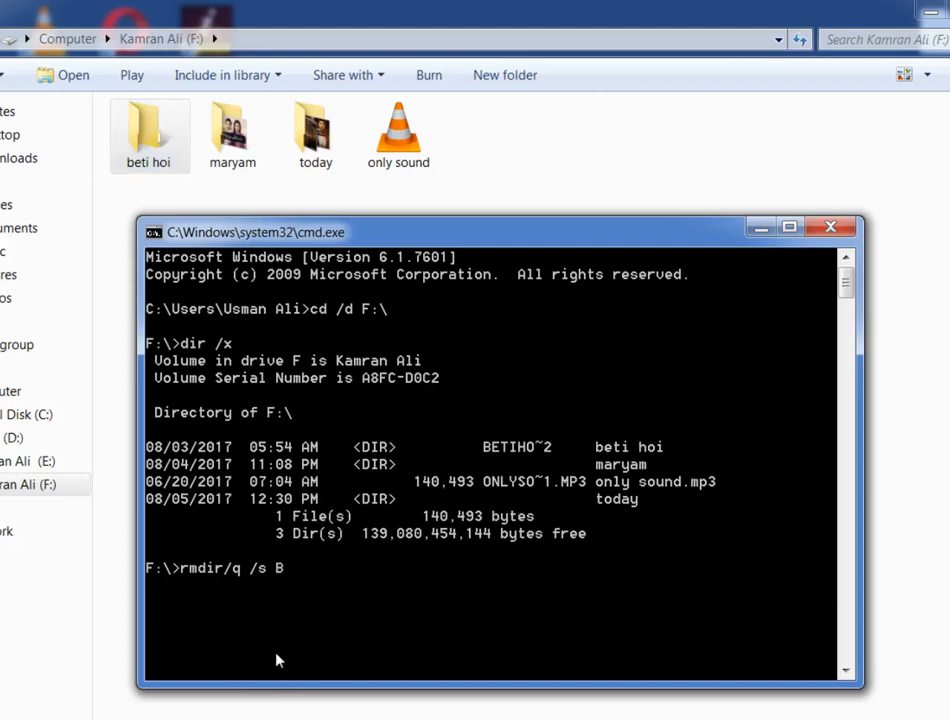
text(ETIH)
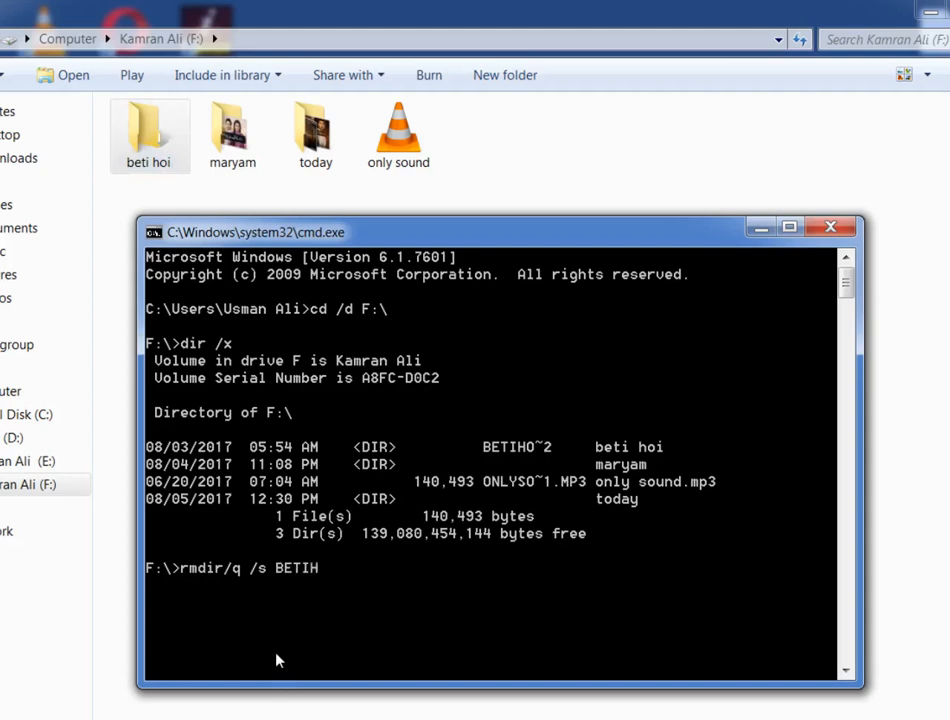
text(O~2)
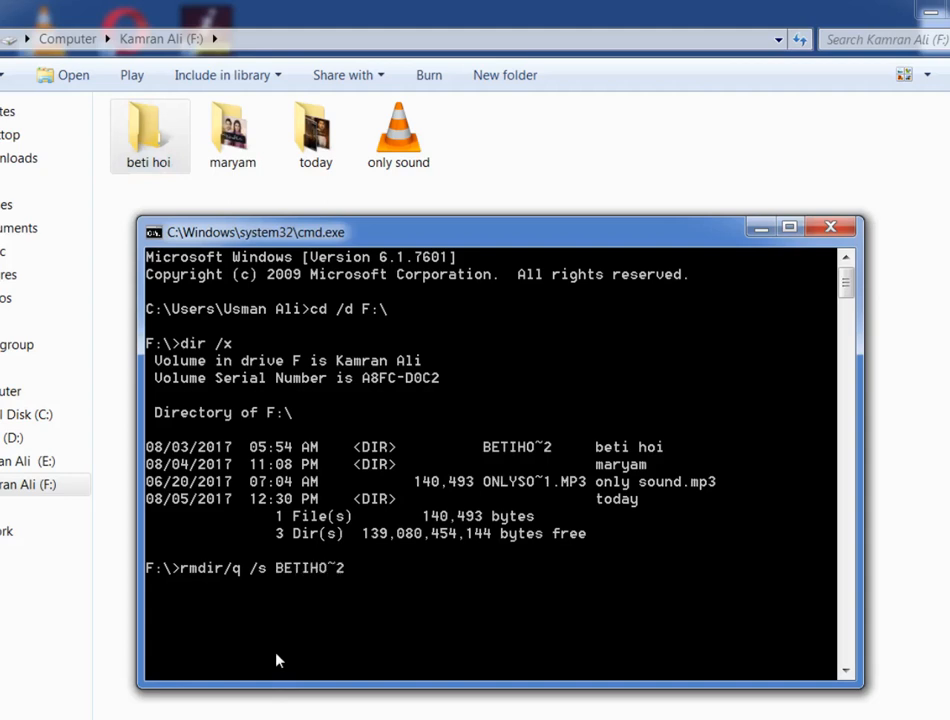
mouse_move(335, 583)
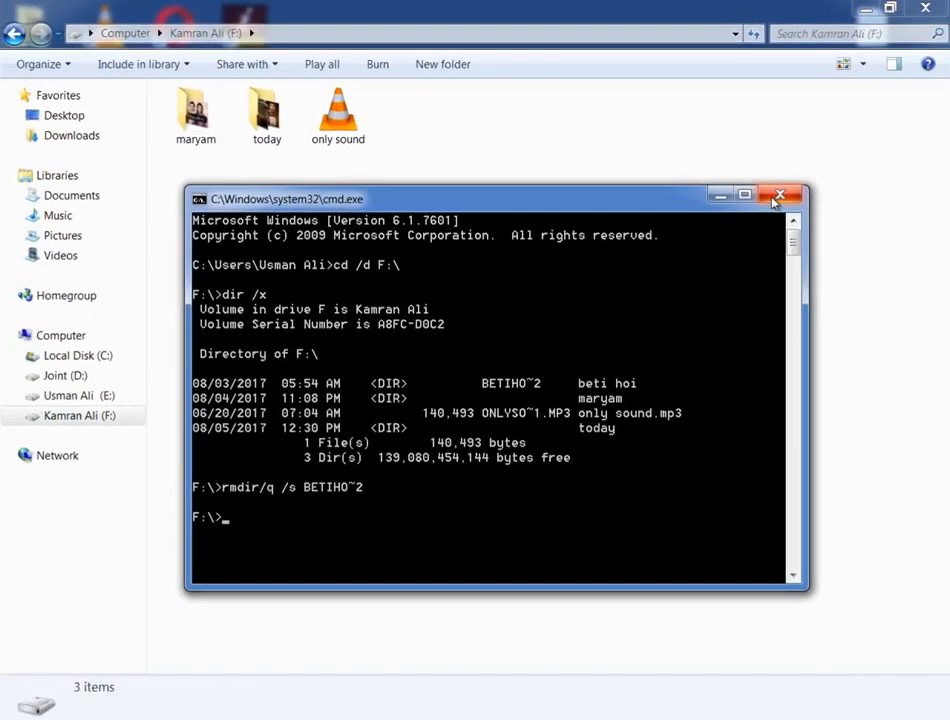
Step: Run the rmdir command and close the Command Prompt window
click(779, 195)
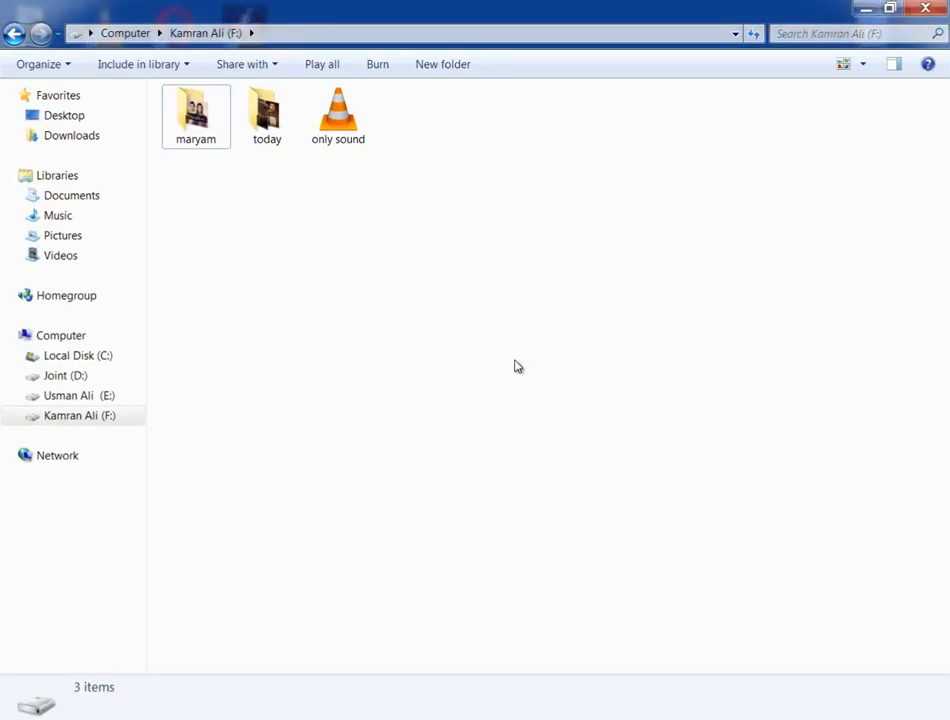
mouse_move(516, 364)
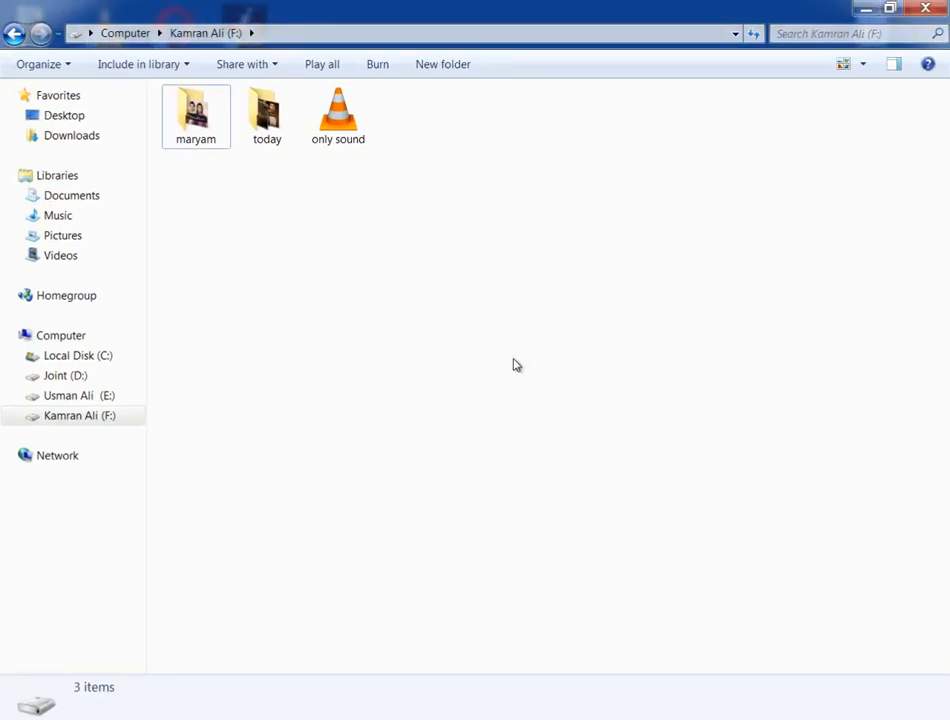